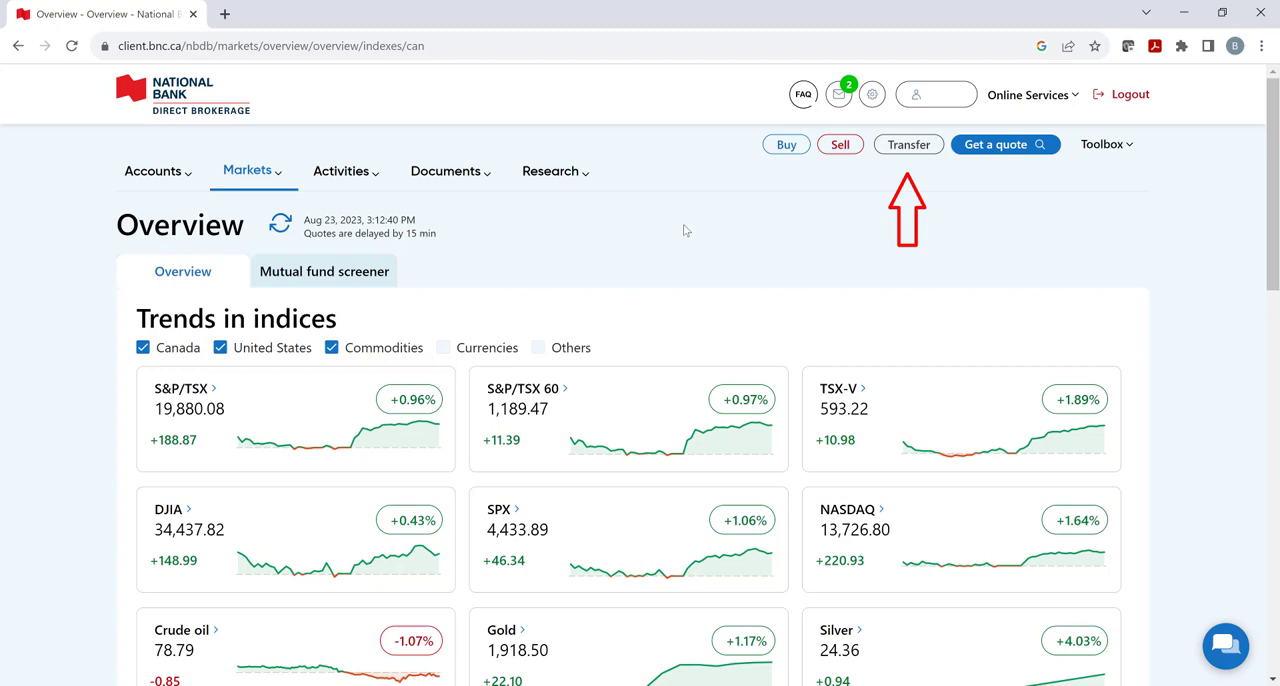
mouse_move(692, 232)
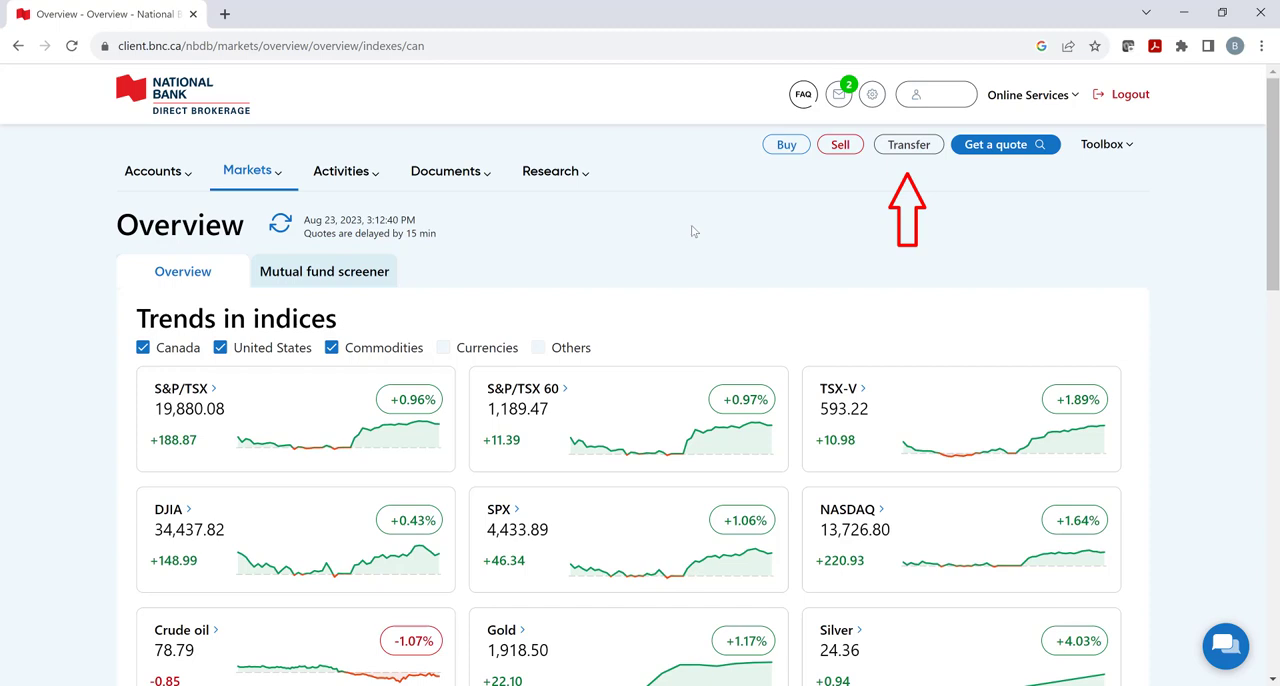
Start a new funds transfer from the top toolbar
click(908, 144)
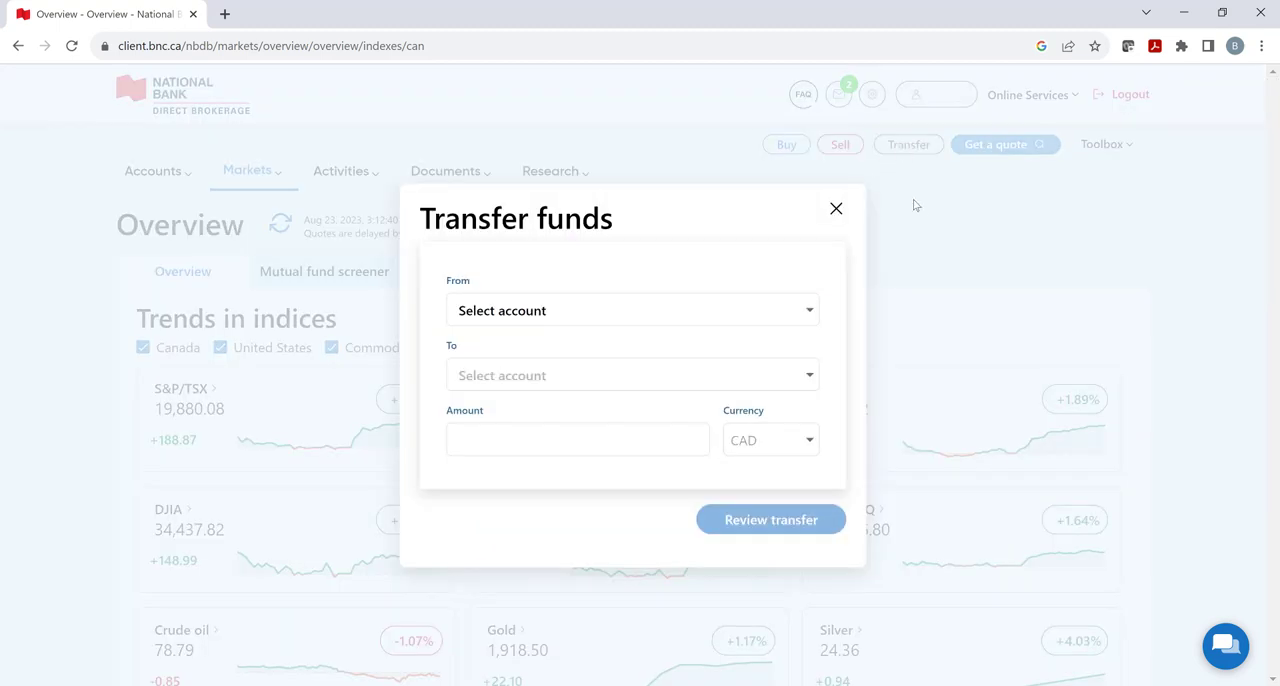
mouse_move(920, 318)
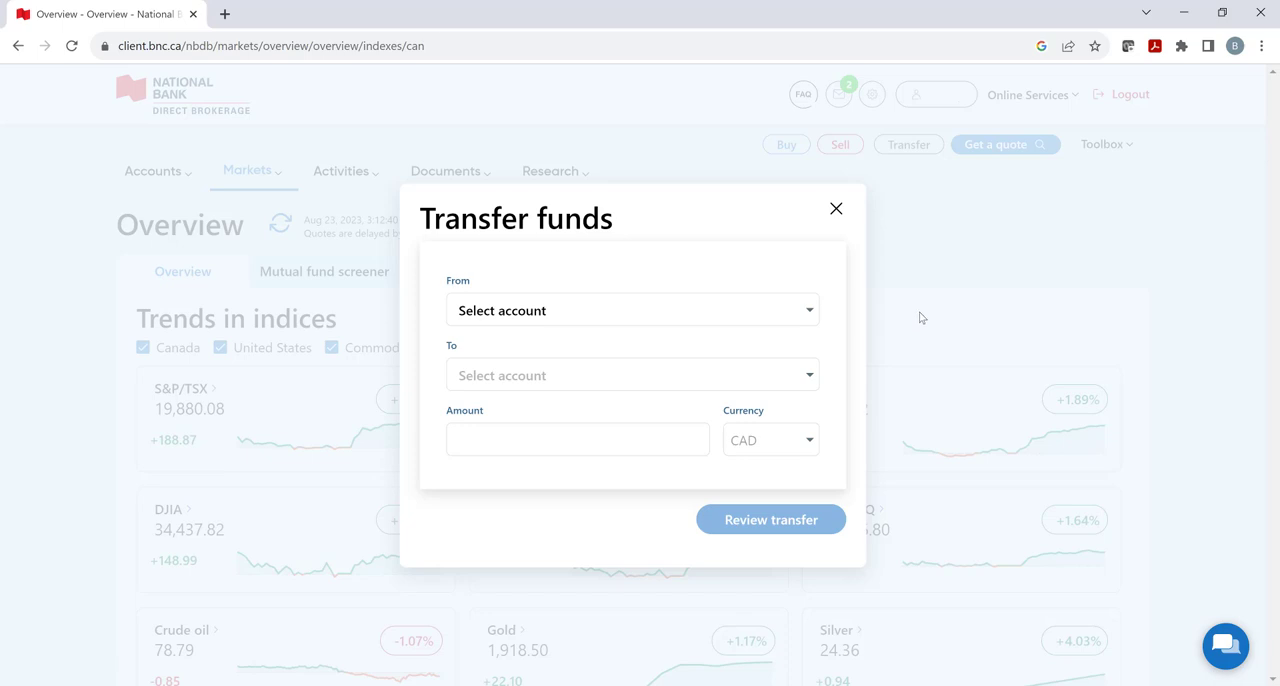
click(632, 310)
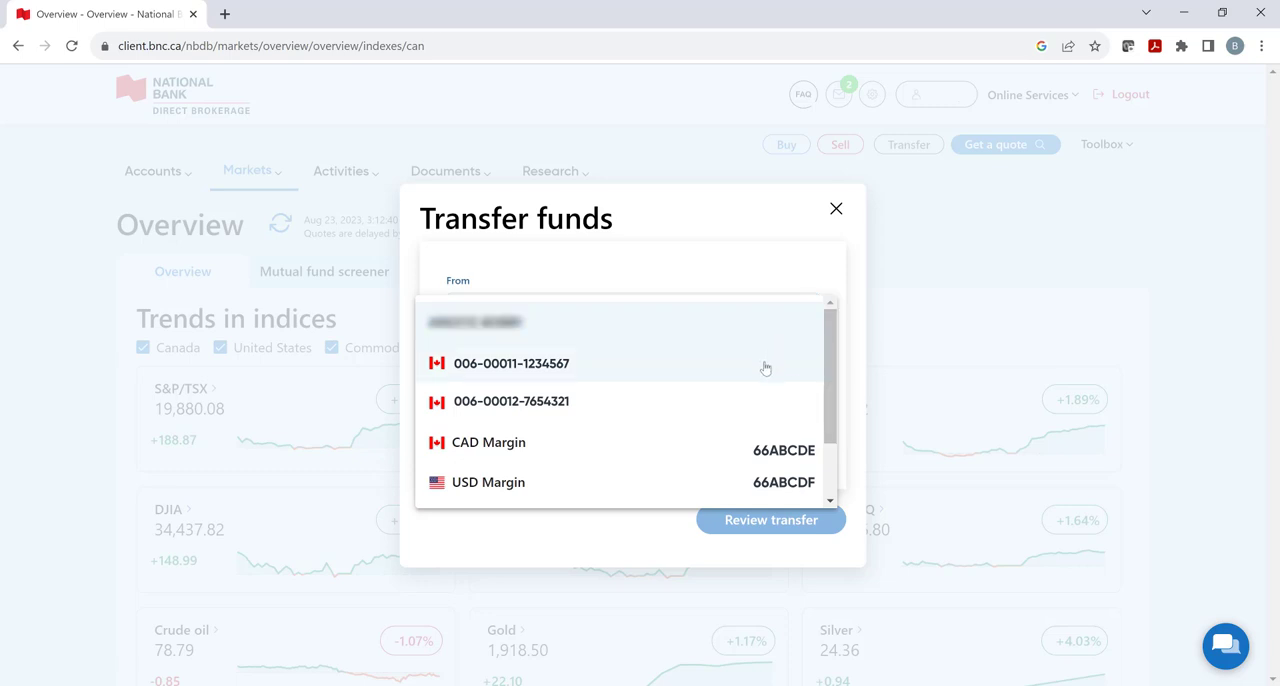
click(512, 364)
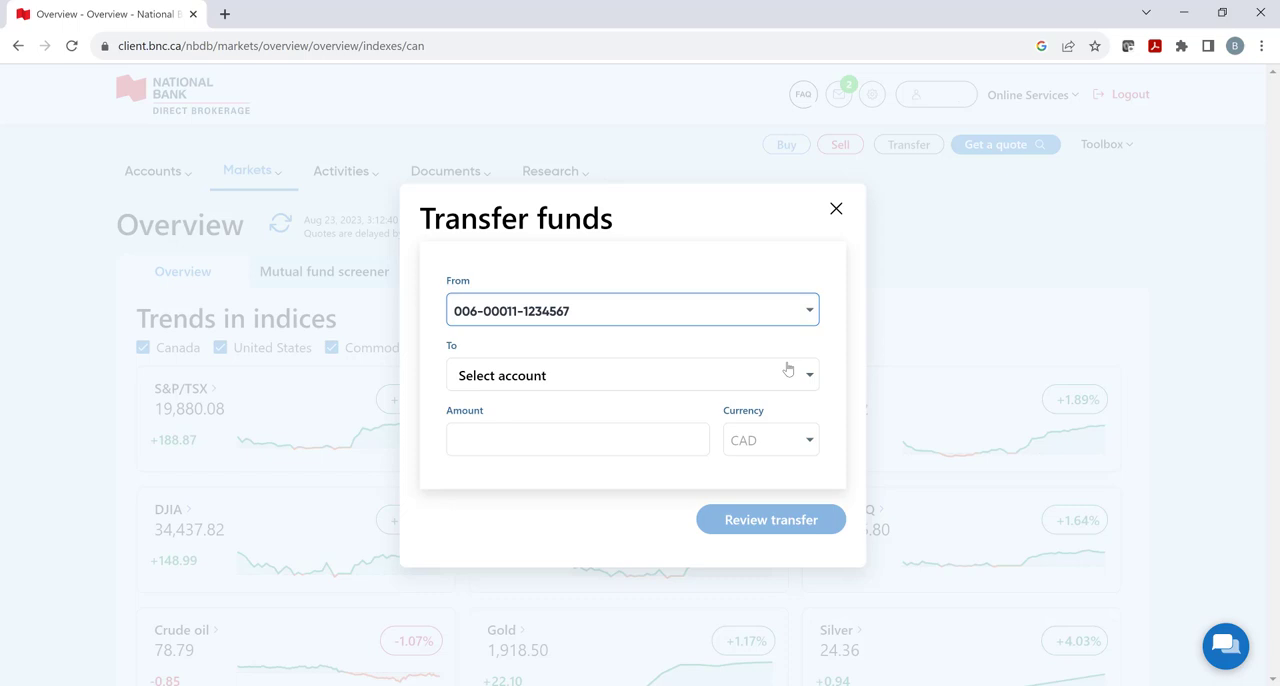
click(632, 376)
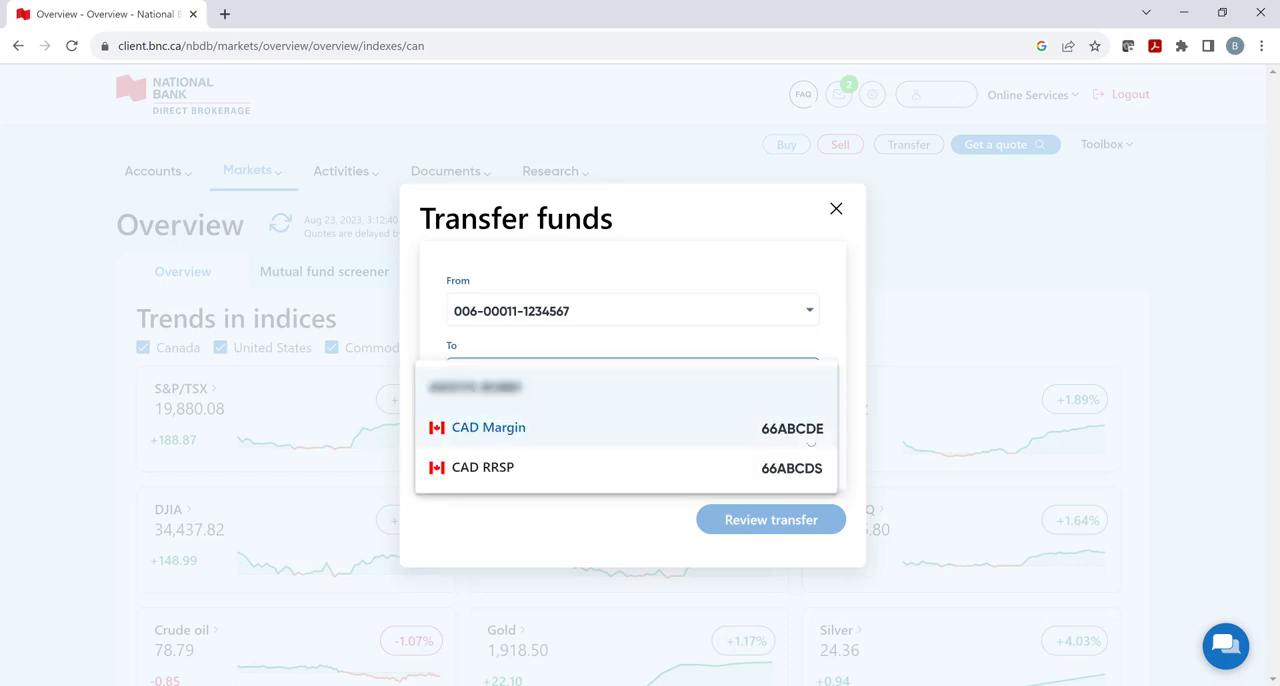
mouse_move(718, 434)
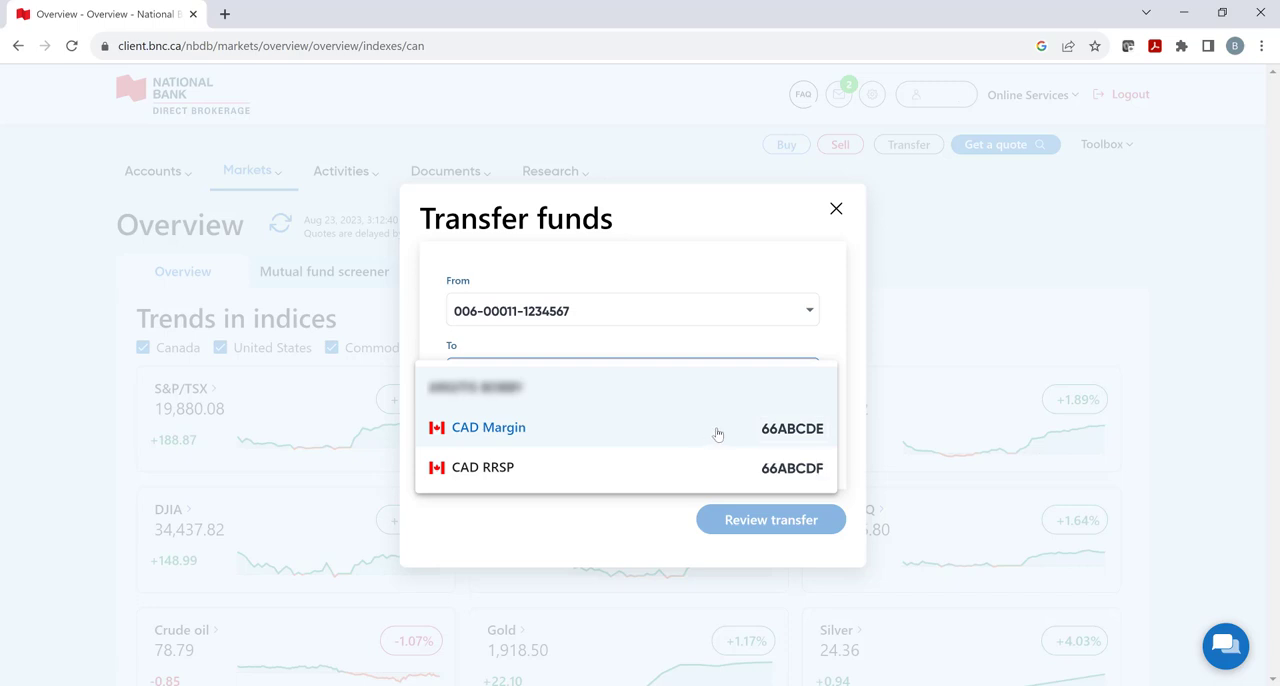
Send 25.00 CAD to CAD Margin 66ABCDE and review the transfer
click(488, 428)
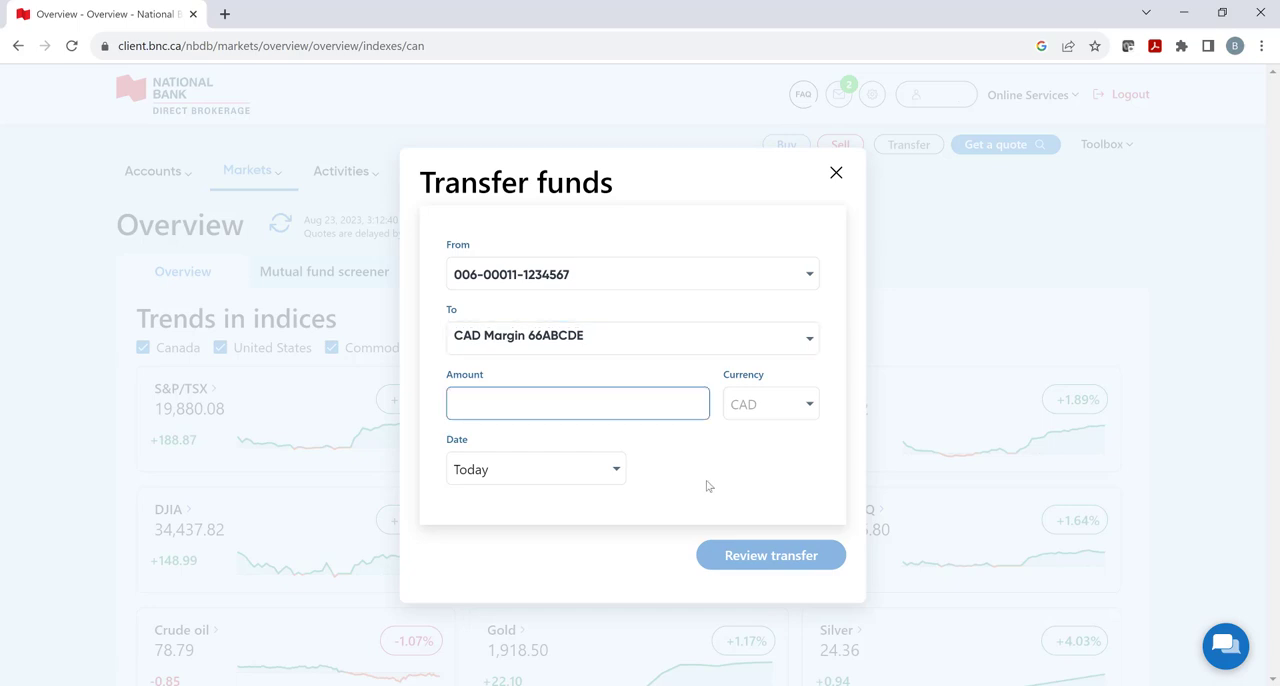
text(25.00)
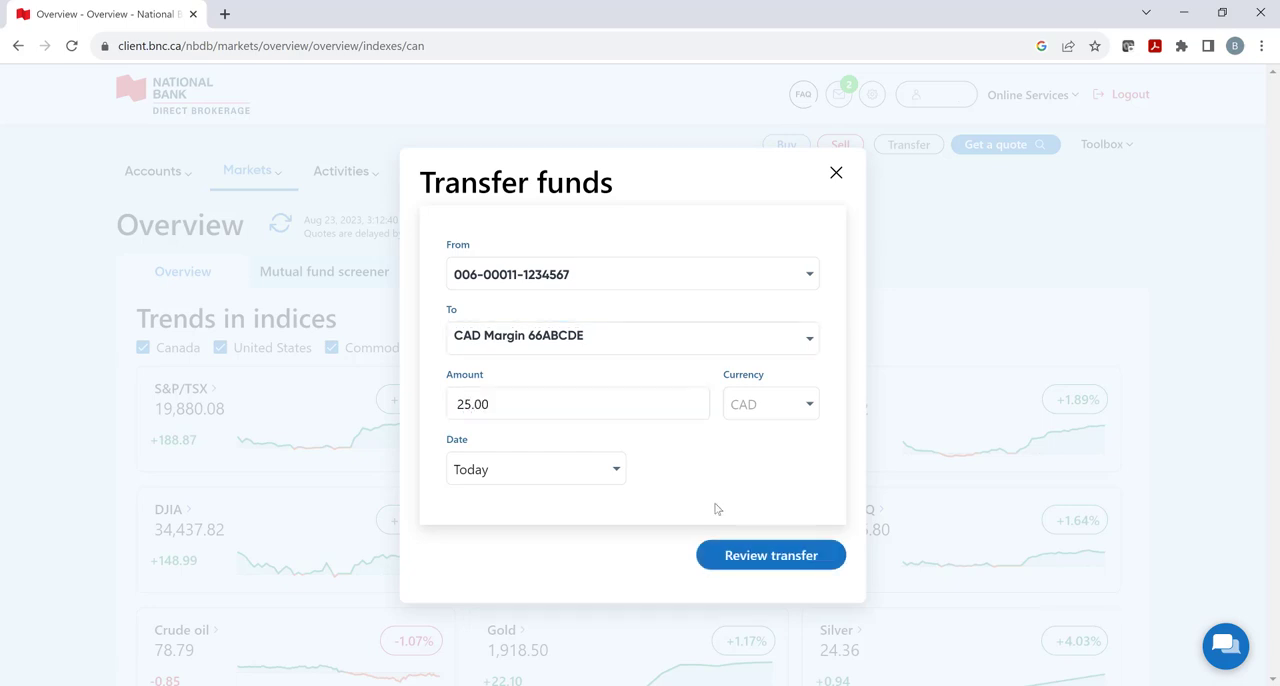
click(772, 556)
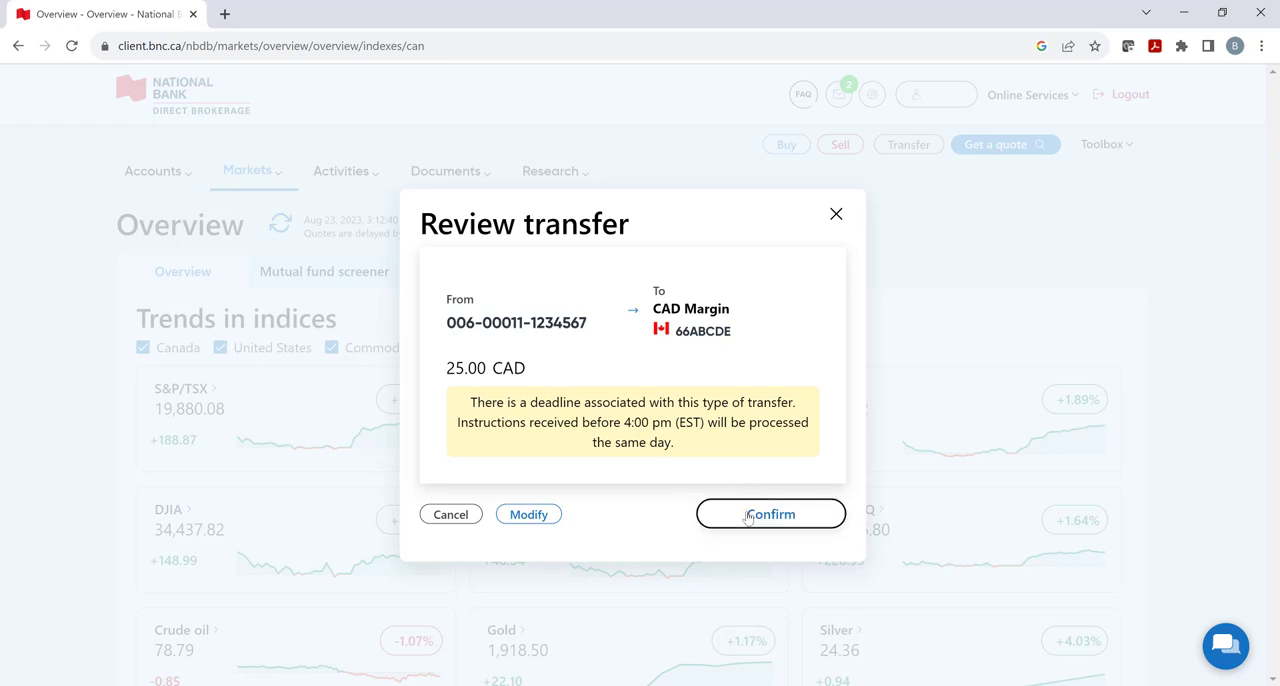
Confirm the 25.00 CAD transfer and dismiss the processing notice
click(770, 514)
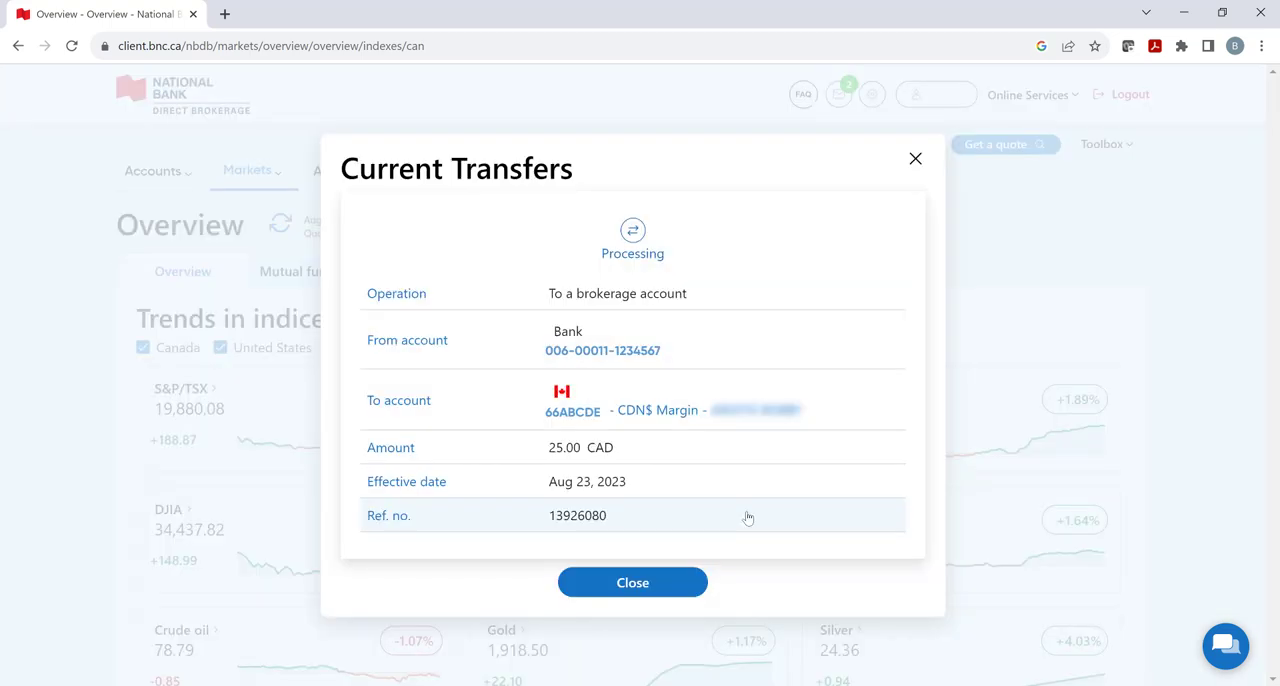
mouse_move(792, 604)
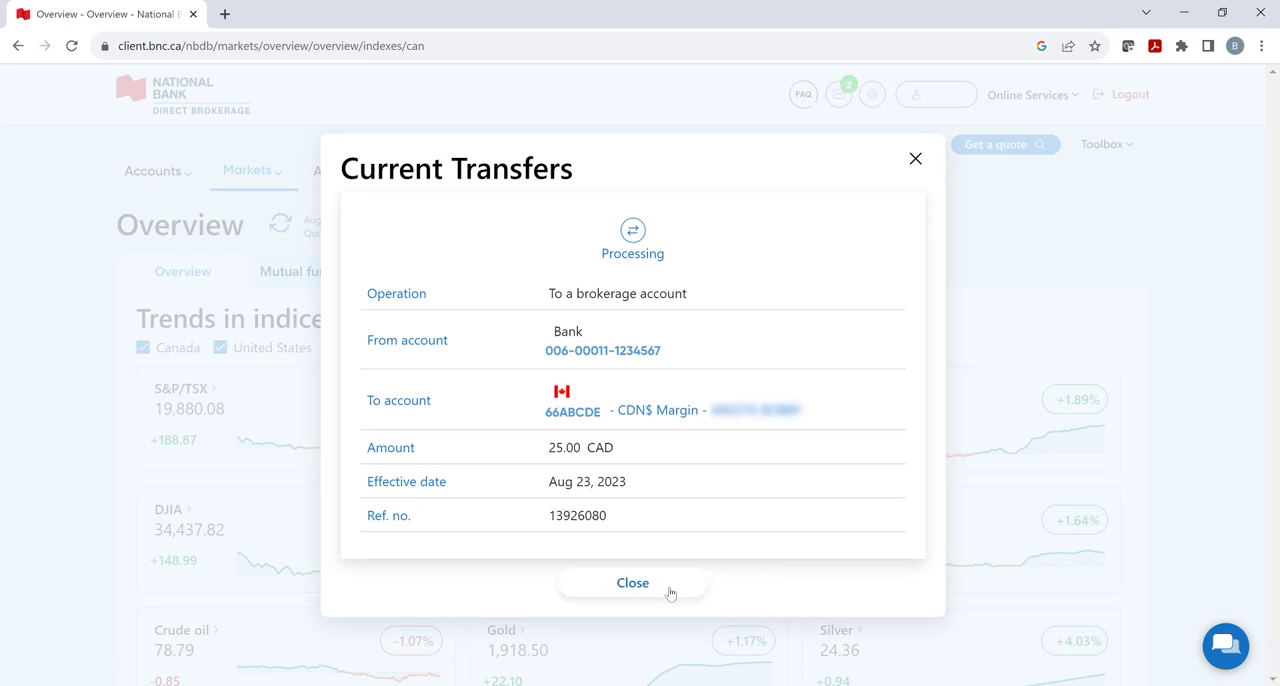
click(632, 584)
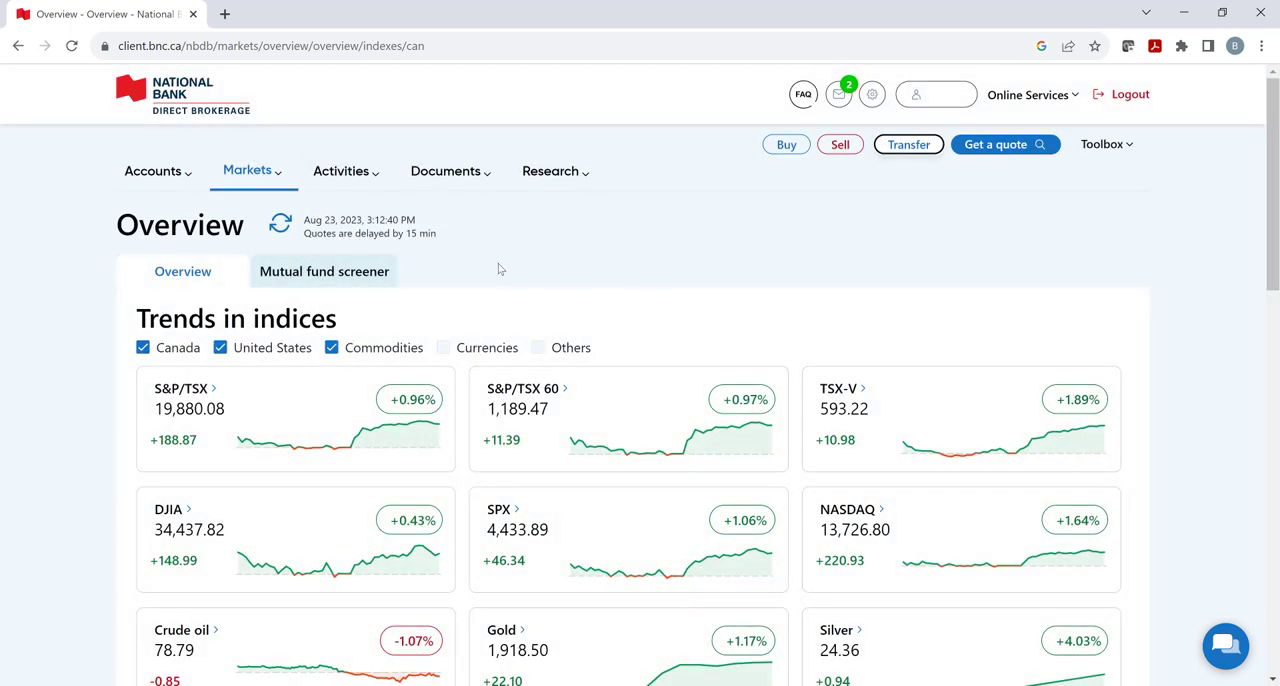
Check the transfer under Current Transfers, then view CAD Margin's 25.00 balance in the account summary
click(340, 170)
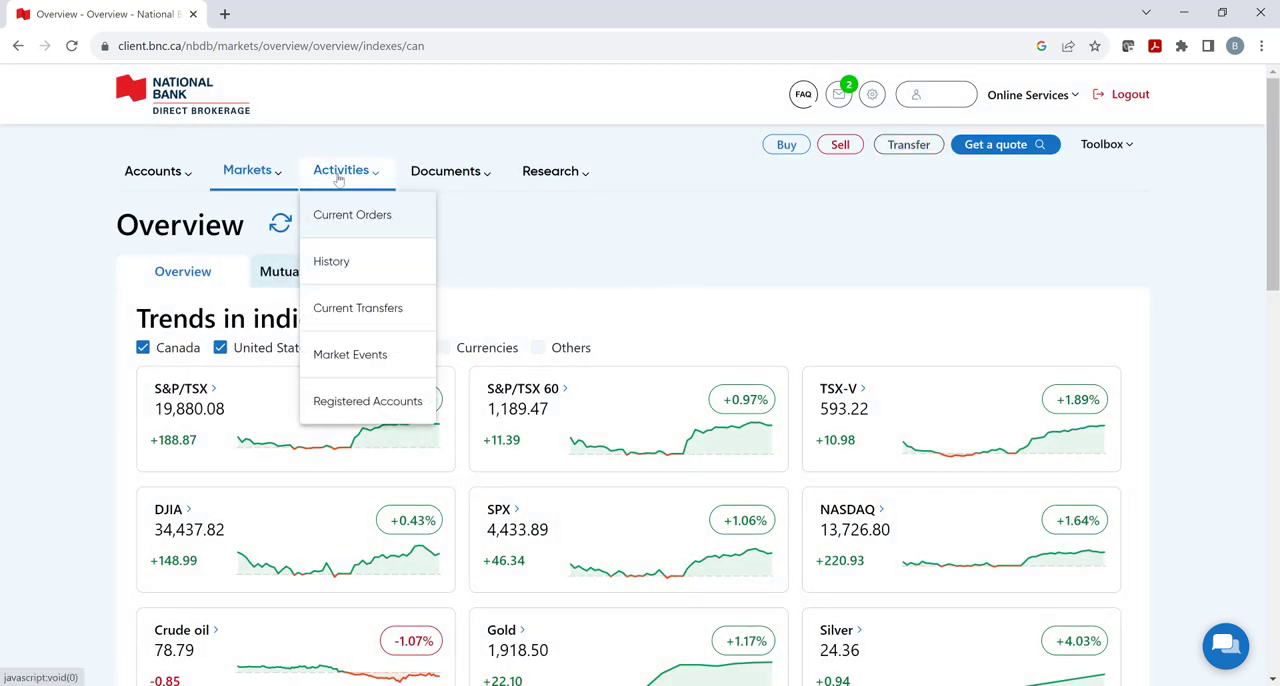
click(356, 308)
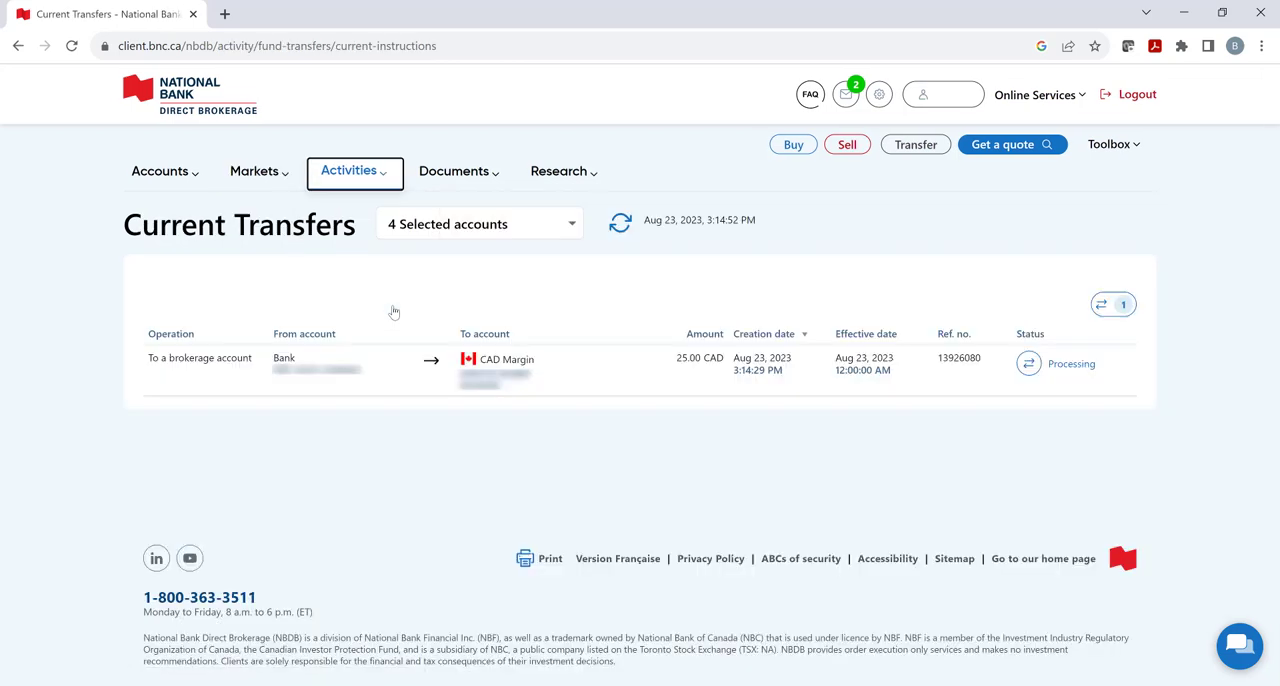
click(160, 172)
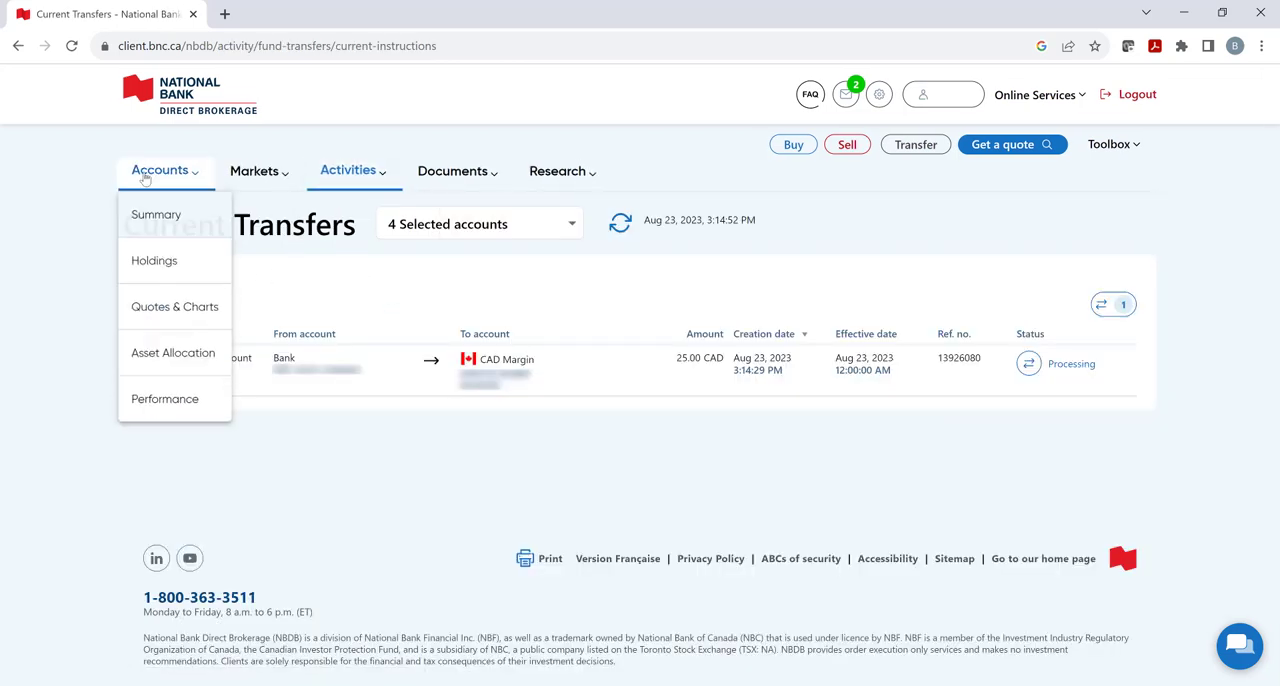
click(156, 214)
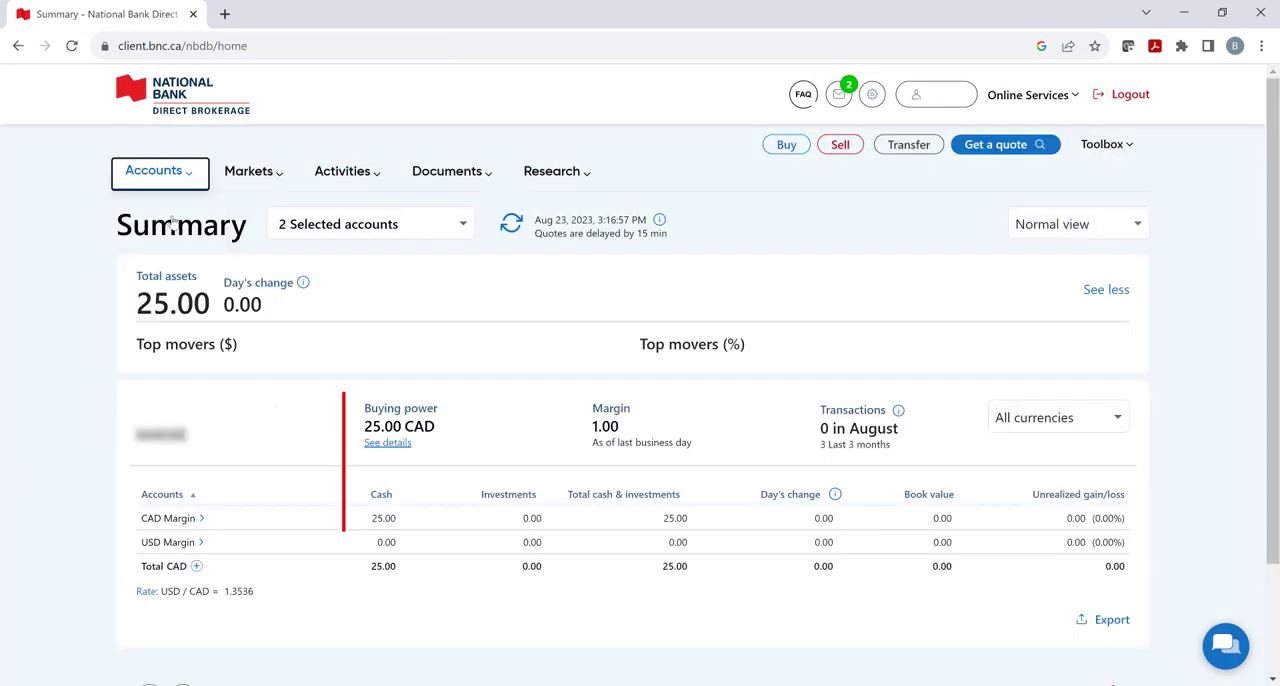